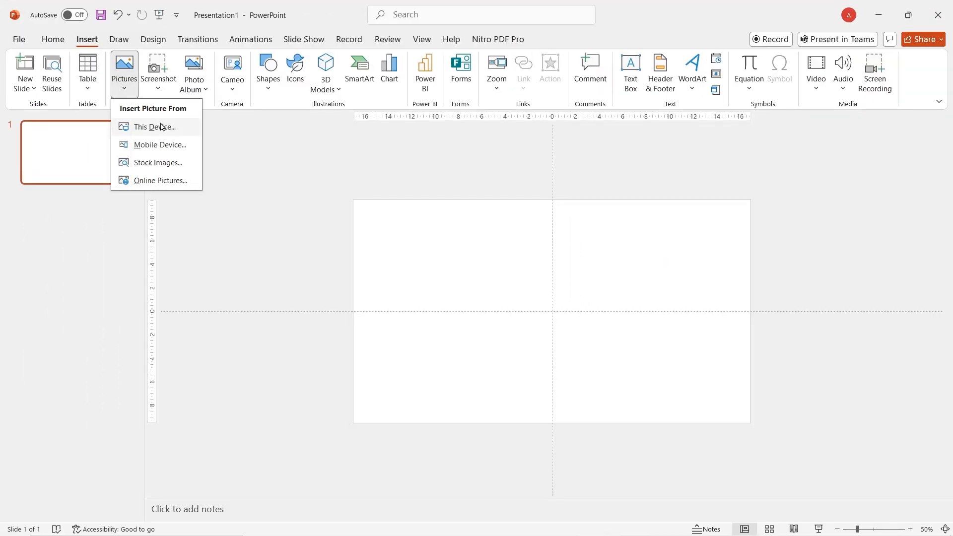
- Insert the mountain landscape photo from this device onto the blank slide
click(154, 126)
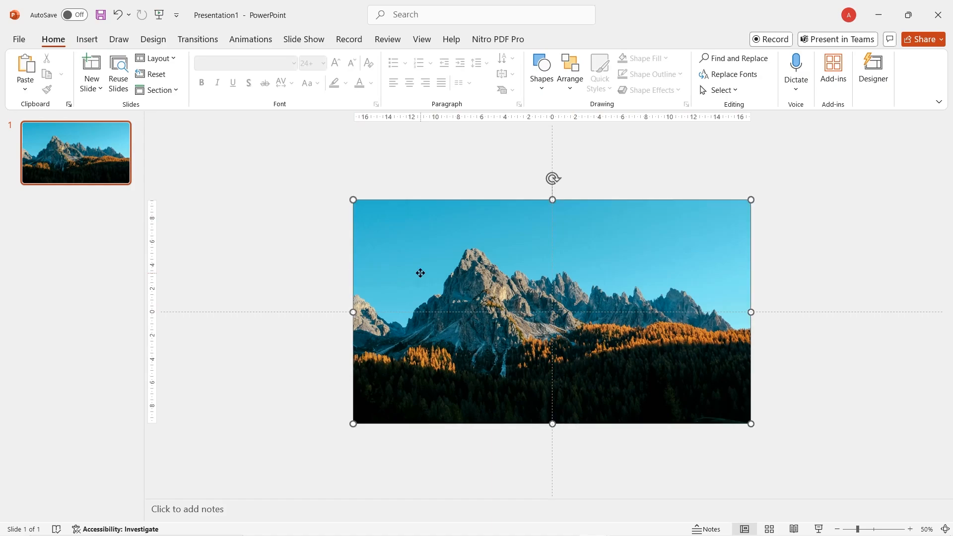
- Remove the sky background from the photo copy and show the Selection Pane
double_click(552, 312)
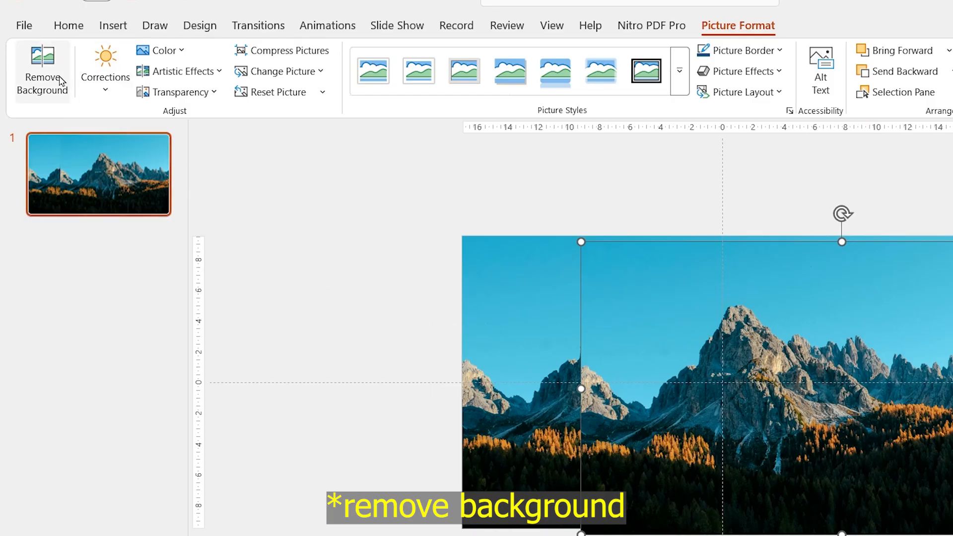
click(42, 70)
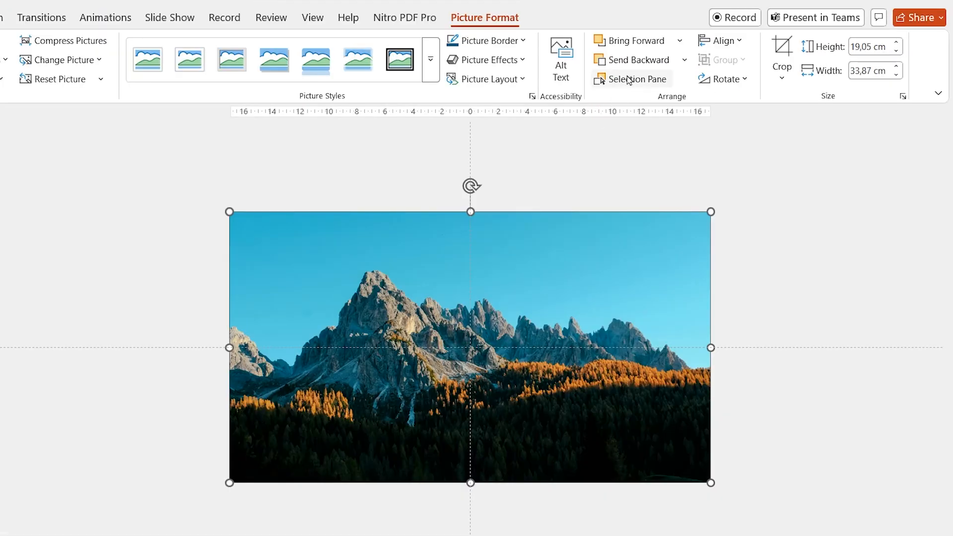
click(631, 79)
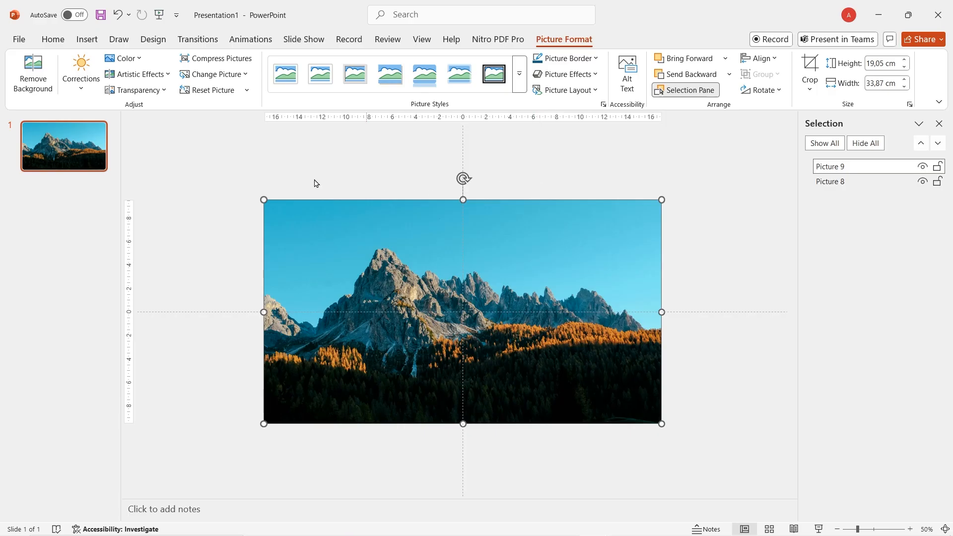
- Add a white Lemon Milk Bold 135 'PARALLAX' text box and duplicate it
click(86, 39)
text(PARALLAX)
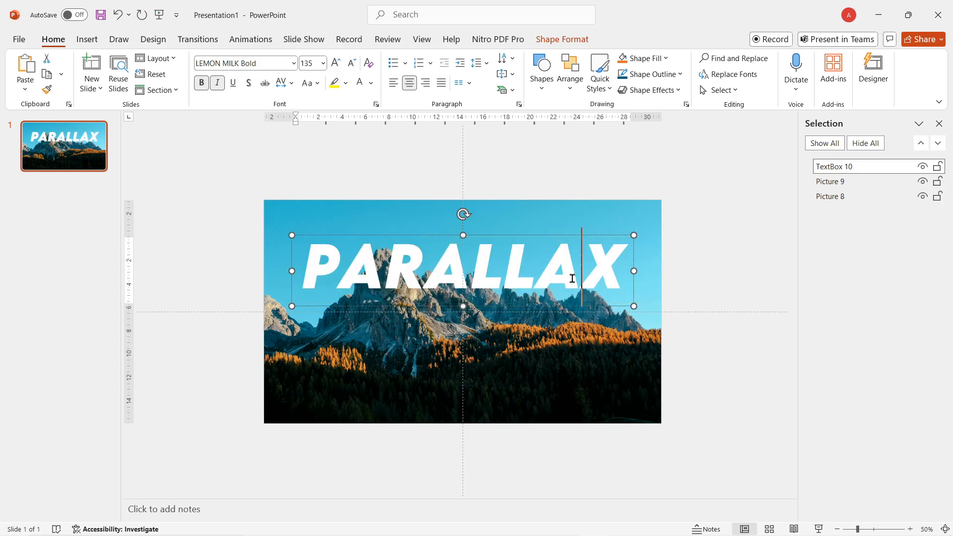
key(ctrl+d)
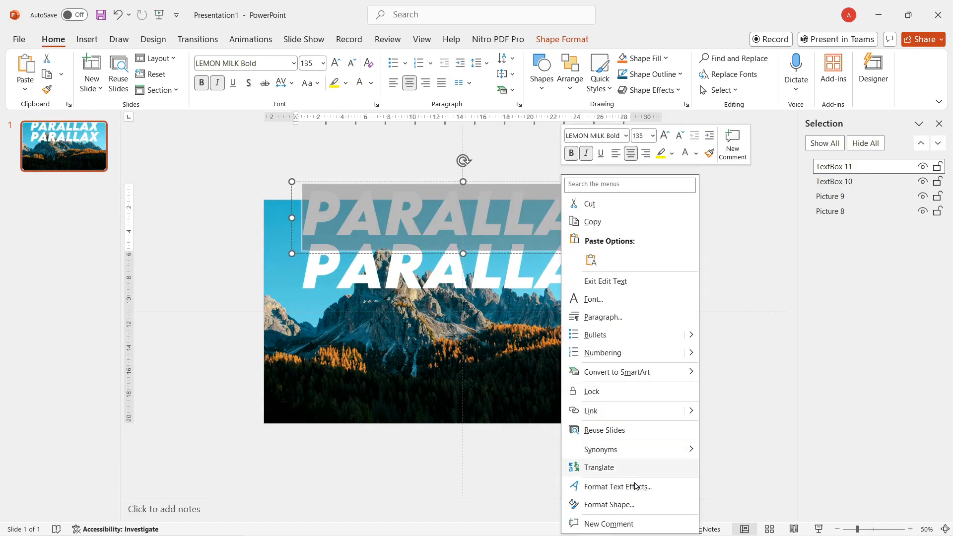
- Set the upper PARALLAX copy to No fill with a solid line text outline
click(618, 486)
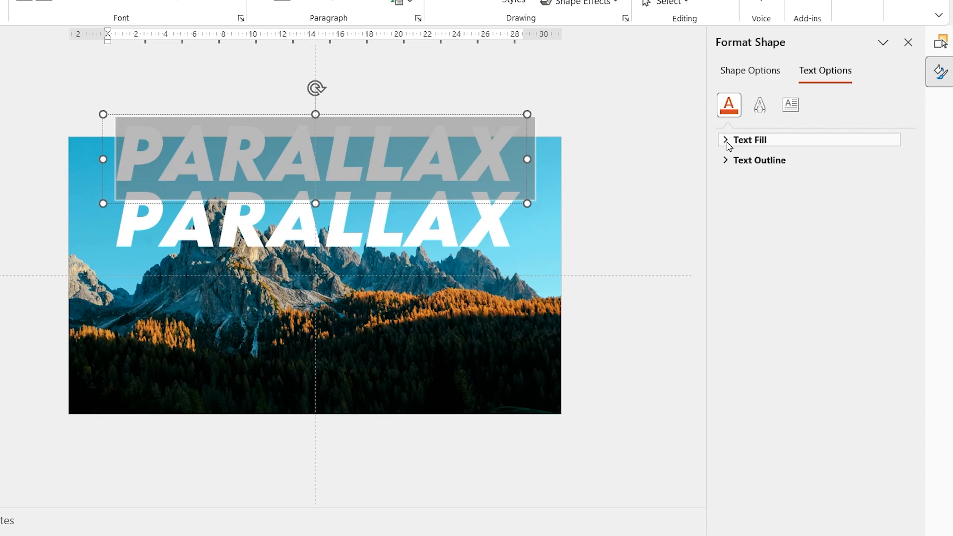
click(750, 140)
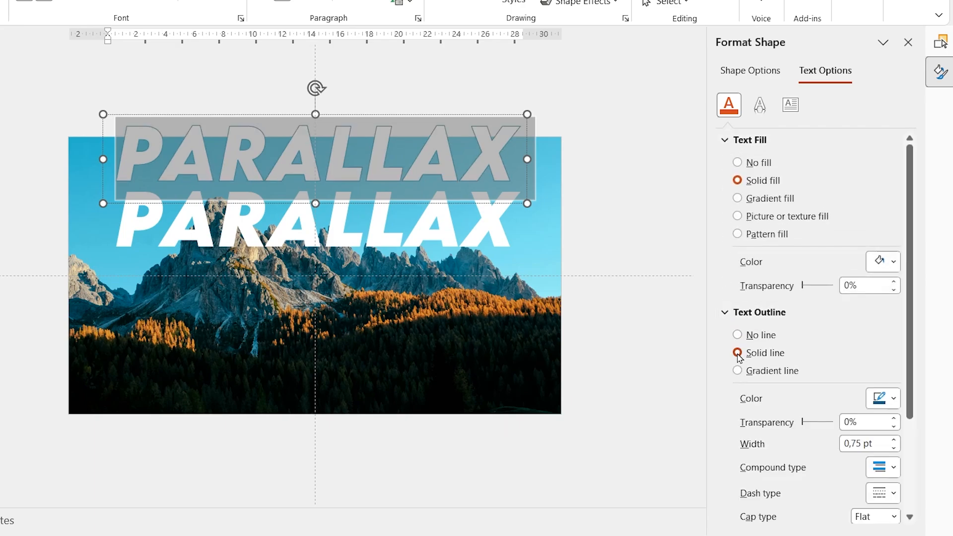
click(738, 162)
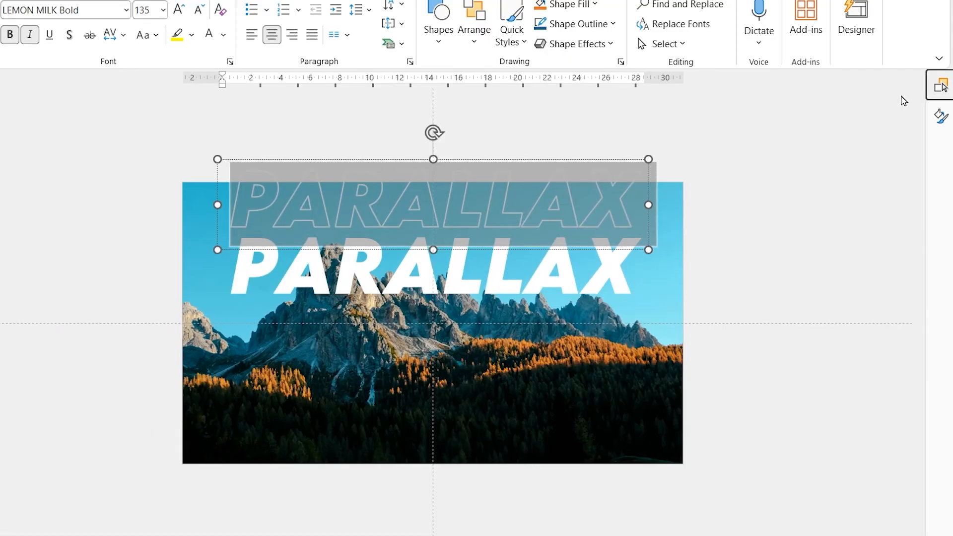
- Rename layers (e.g. 'Mountain Object') and move the mountain above Fill Text Only
click(938, 84)
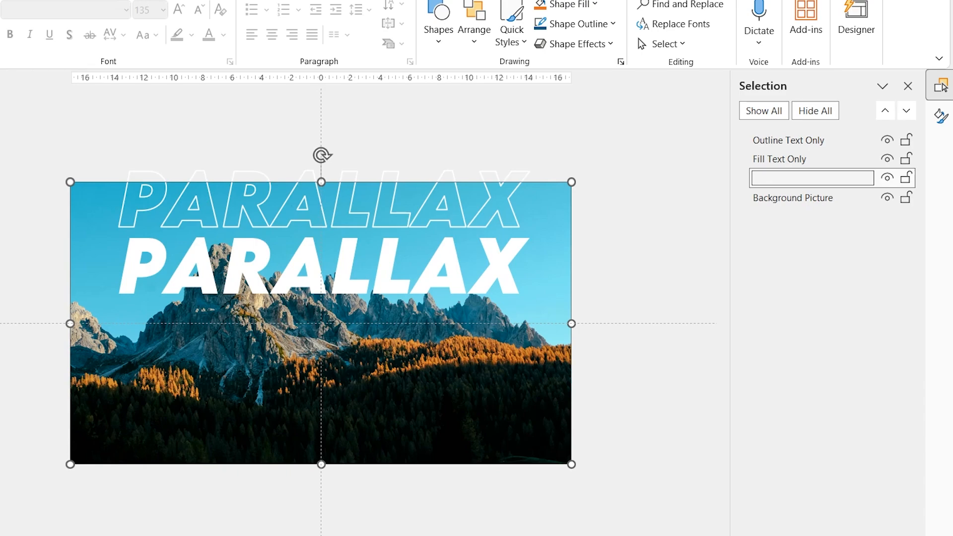
text(Mountain Object)
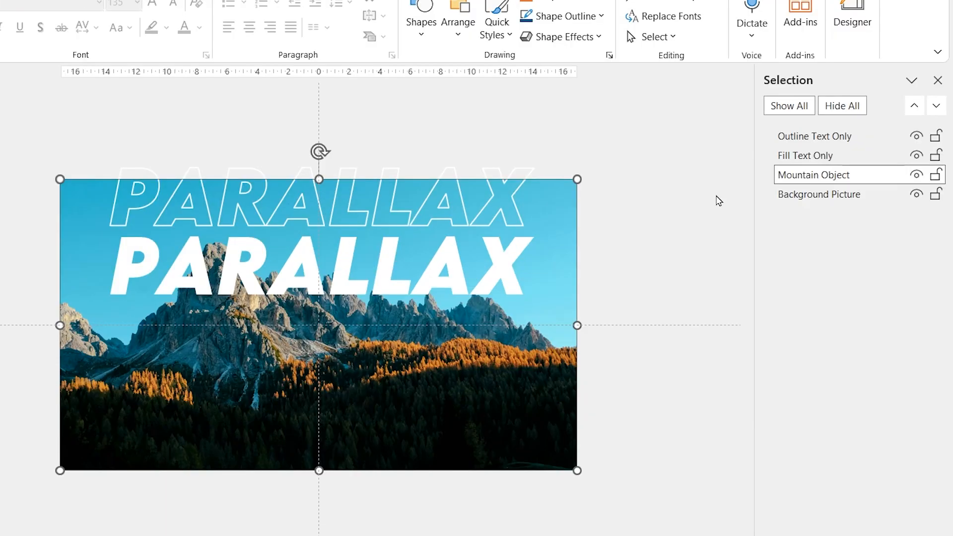
click(805, 155)
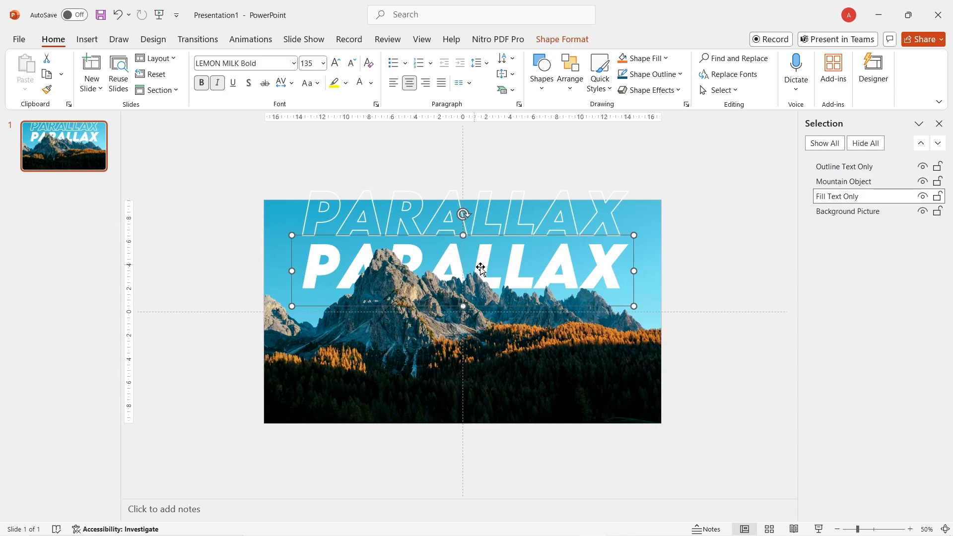
- Nudge the Outline Text Only copy down onto the filled PARALLAX text
key(shift)
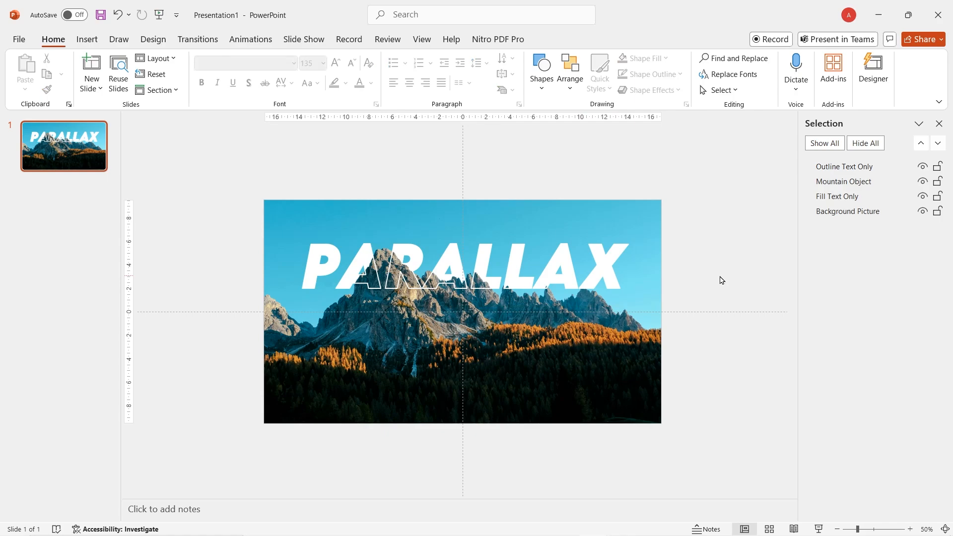
mouse_move(571, 270)
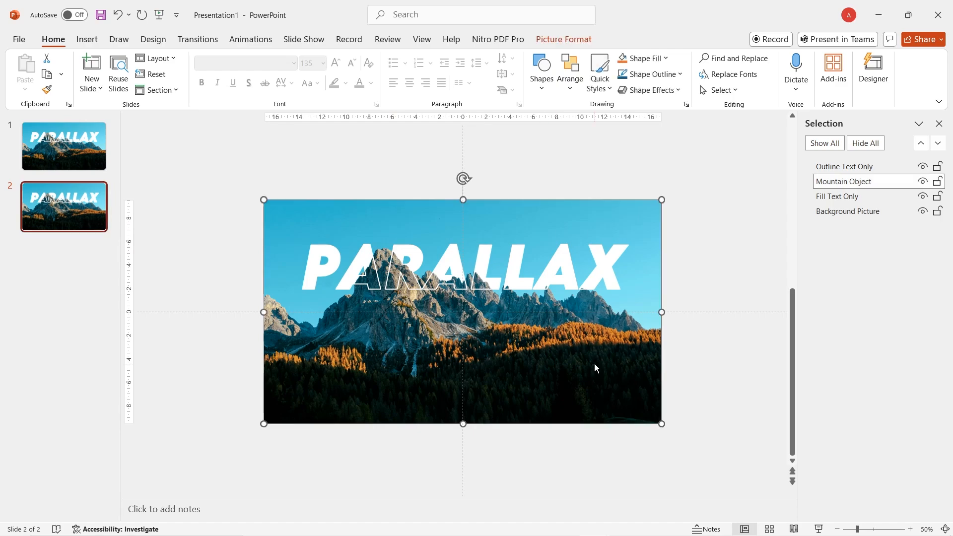
- Enlarge all objects on the duplicated slide 2, then select both slide thumbnails
key(ctrl)
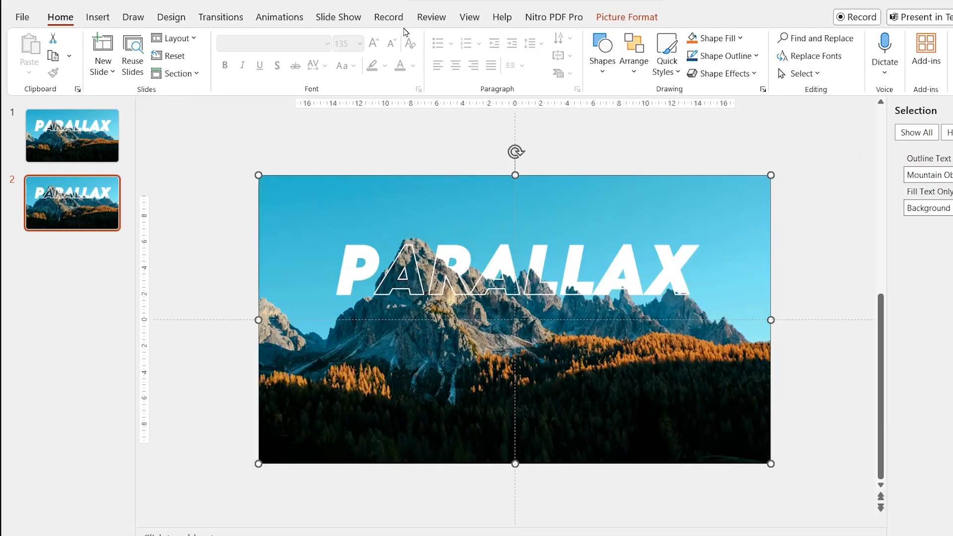
key(shift)
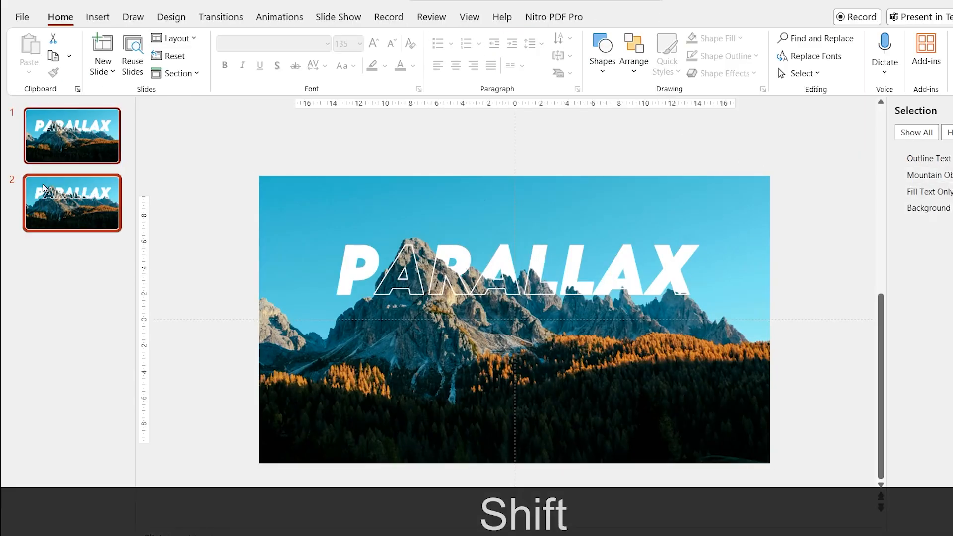